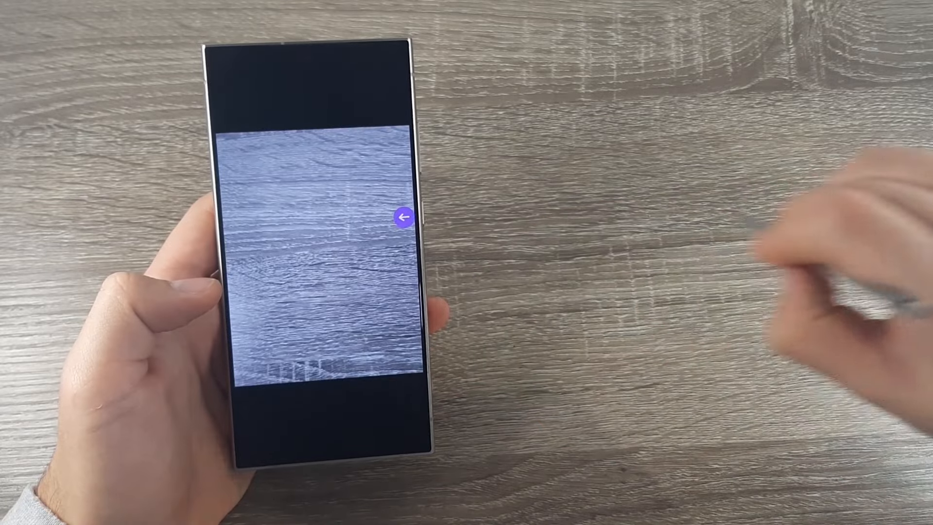
Exit the photo viewer back to the Pictures grid and capture a home-screen screenshot
{"action": "left_click", "coordinate": [405, 217]}
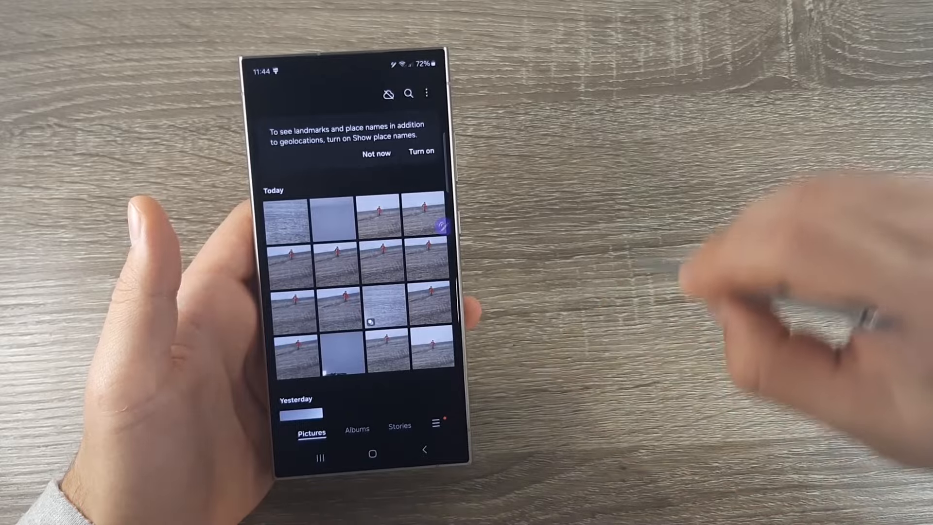
{"action": "left_click", "coordinate": [373, 454]}
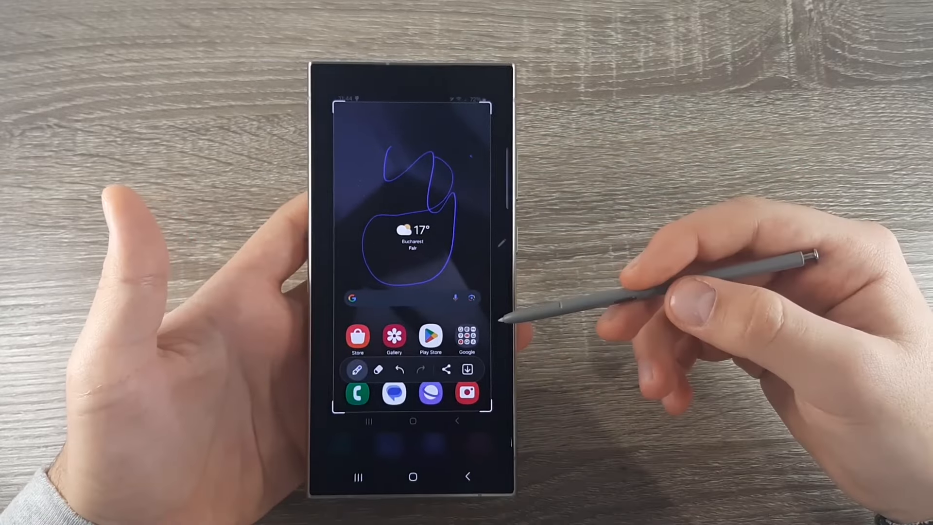
Open the pen options showing pen types, size and colours
{"action": "left_click", "coordinate": [369, 369]}
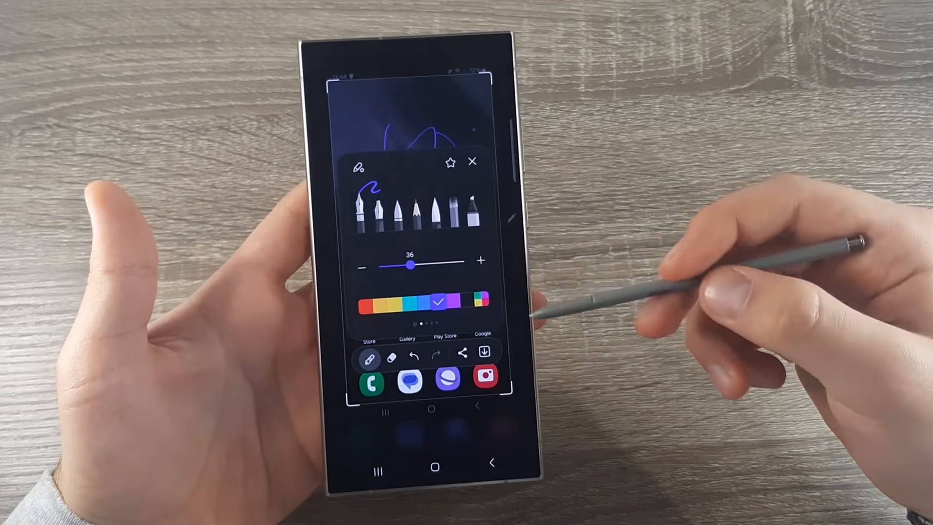
Add more blue scribbles over the weather widget and save the screenshot
{"action": "left_click_drag", "start_coordinate": [412, 265], "coordinate": [433, 265]}
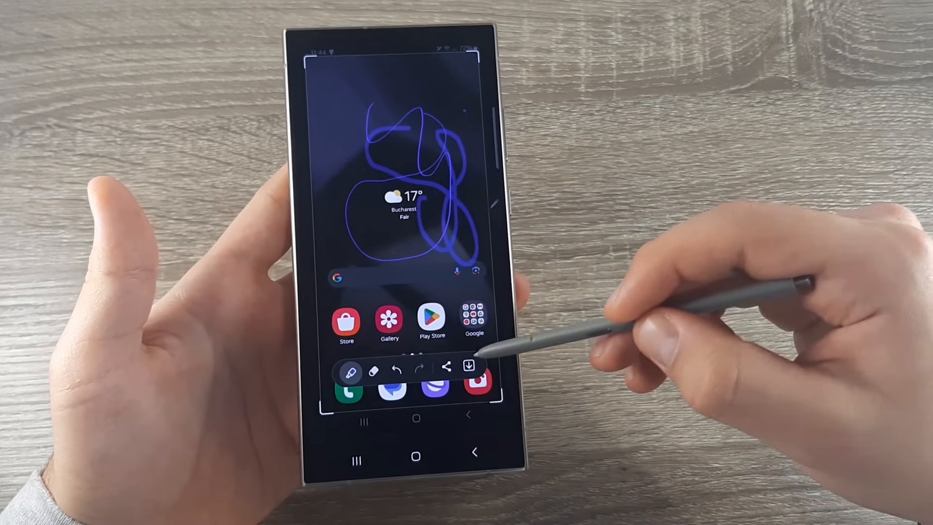
{"action": "left_click", "coordinate": [471, 366]}
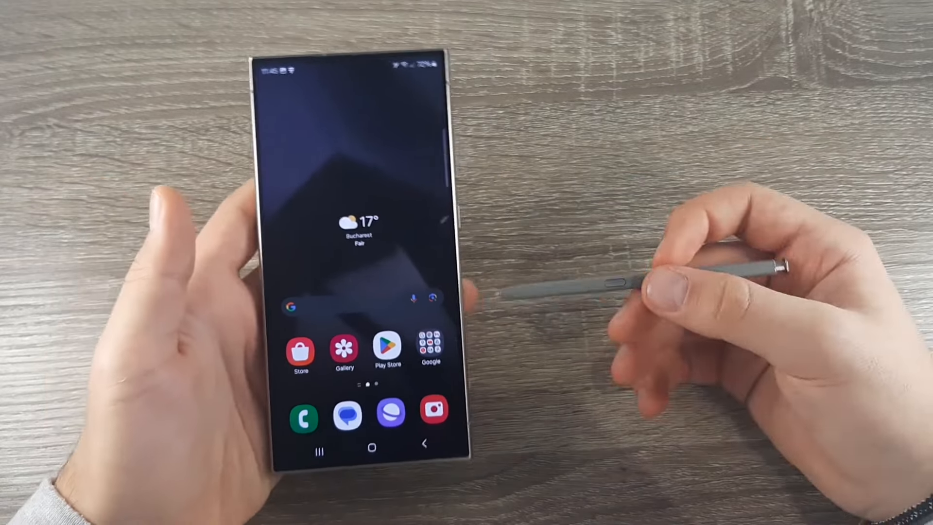